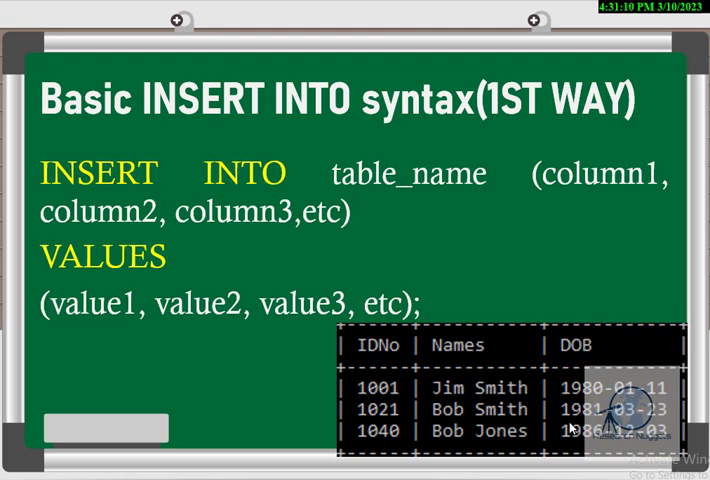
pyautogui.moveTo(406, 276)
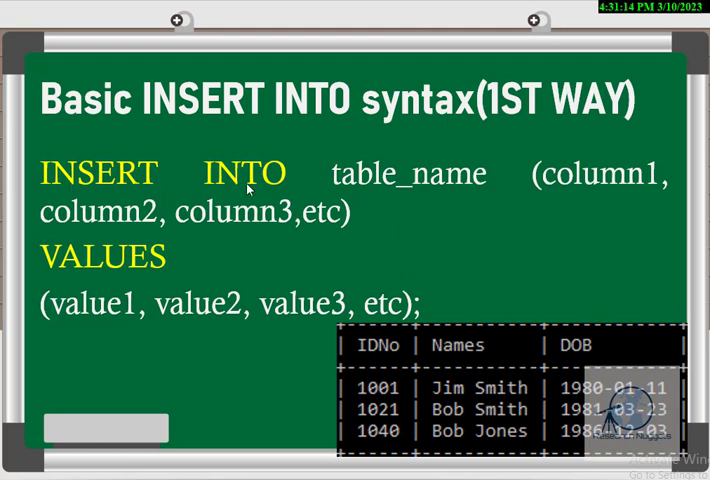
pyautogui.moveTo(466, 190)
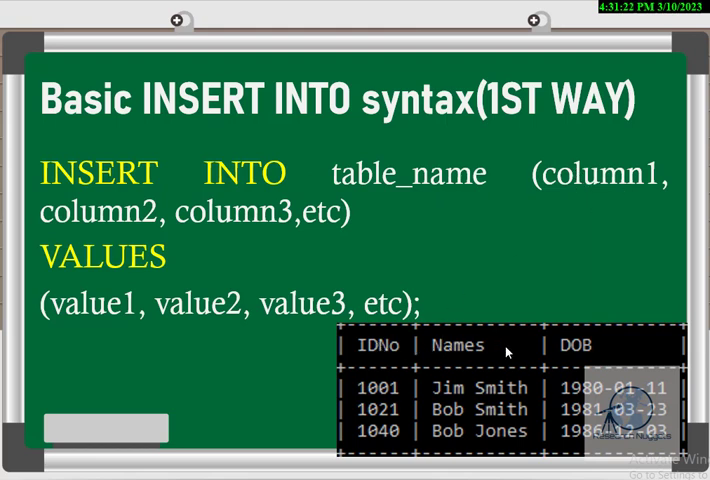
pyautogui.moveTo(350, 216)
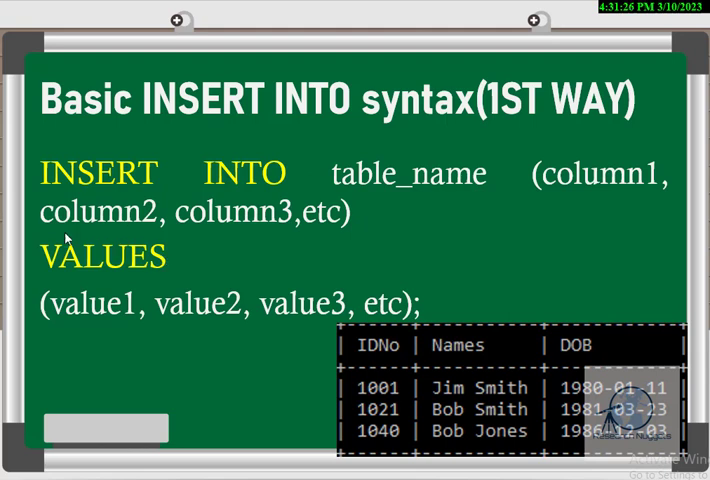
pyautogui.moveTo(190, 264)
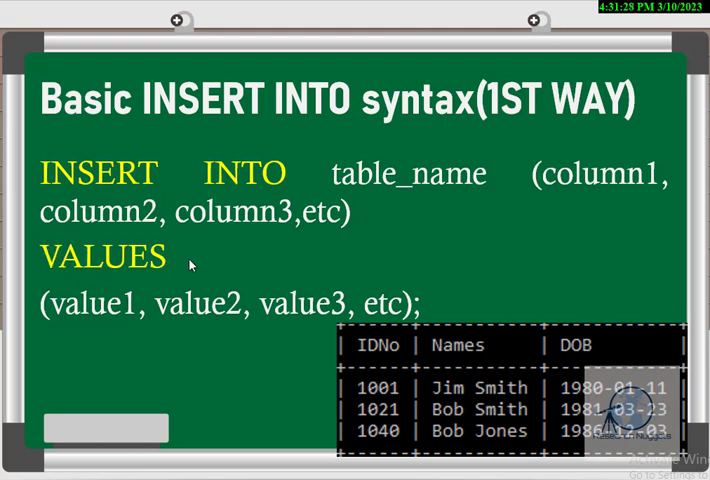
pyautogui.moveTo(414, 396)
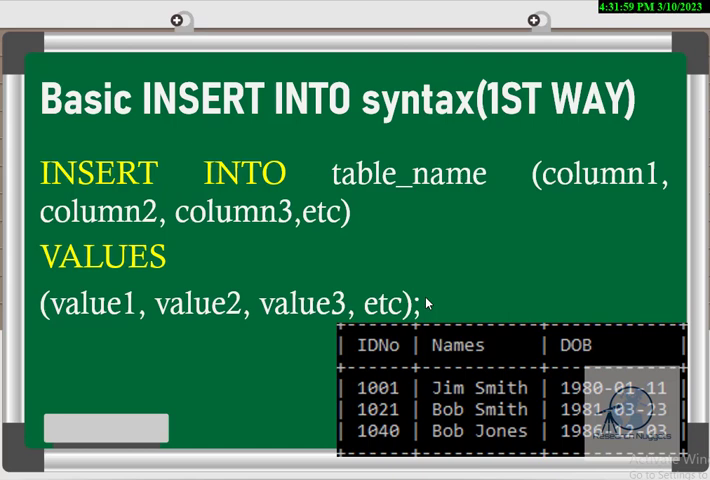
pyautogui.moveTo(534, 392)
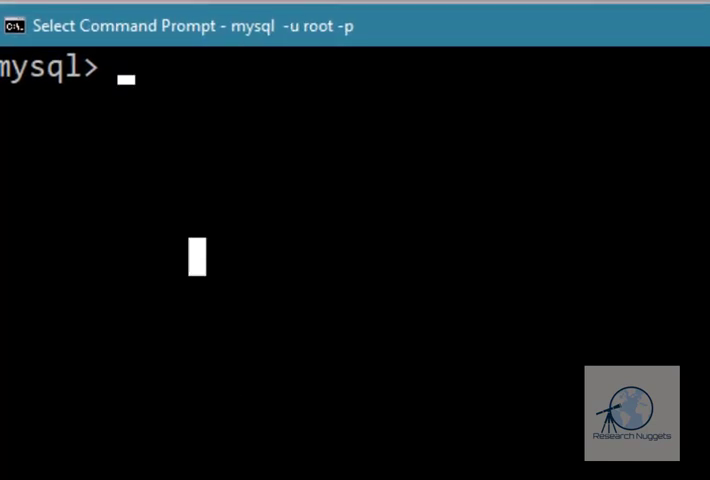
# Run SELECT DATABASE() and SHOW TABLES to confirm vehicle holds the car and owner tables.
pyautogui.write('SE')
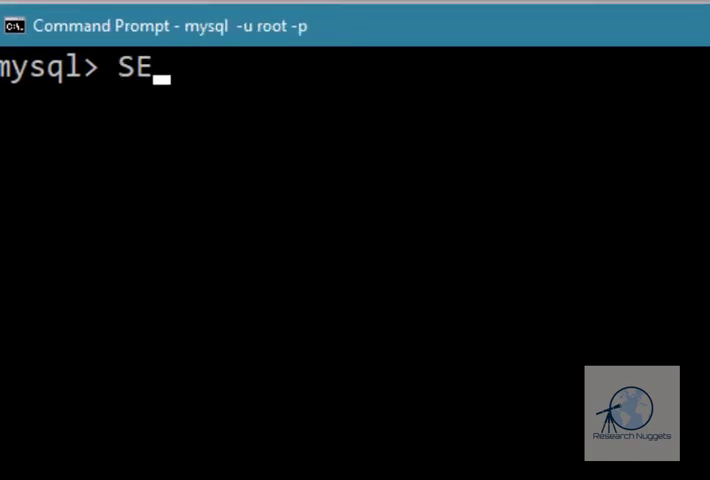
pyautogui.write('LECT')
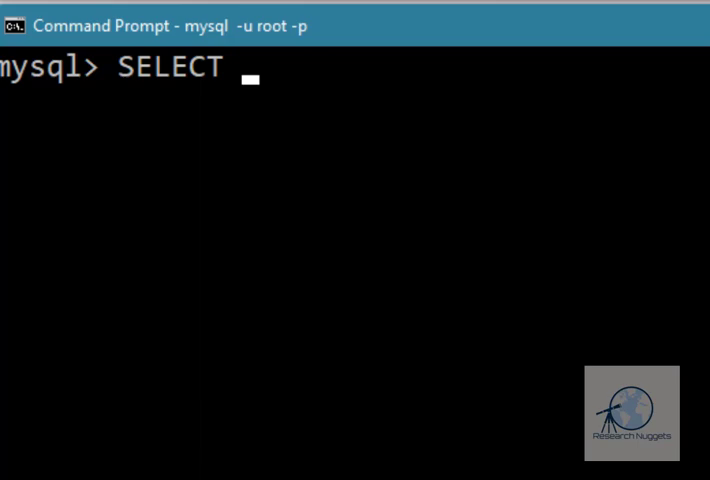
pyautogui.write('DATABASE')
pyautogui.write('SHOW TABLES;')
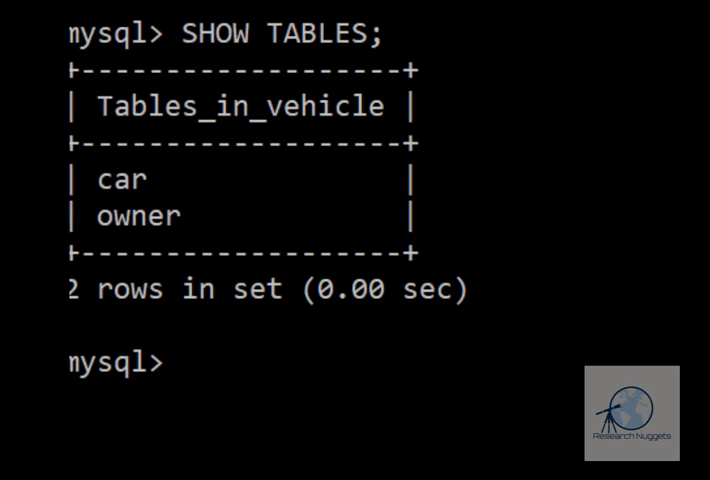
pyautogui.scroll(-3)
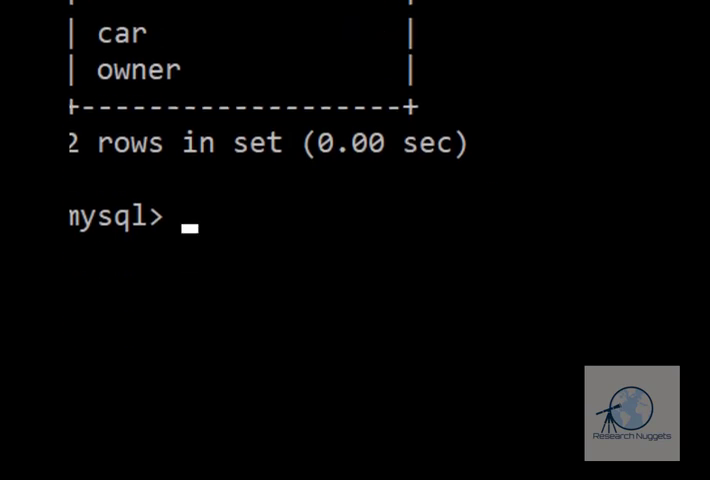
pyautogui.scroll(3)
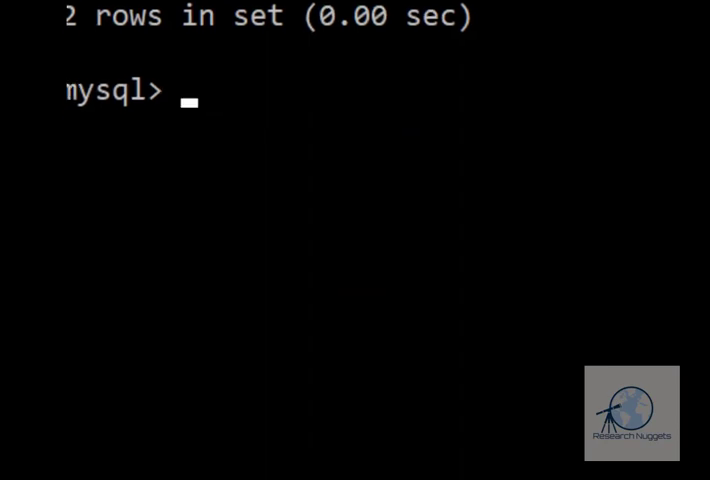
# Begin INSERT INTO OWNER naming the IDNO, NAMES and DOB columns before VALUES.
pyautogui.write('INS')
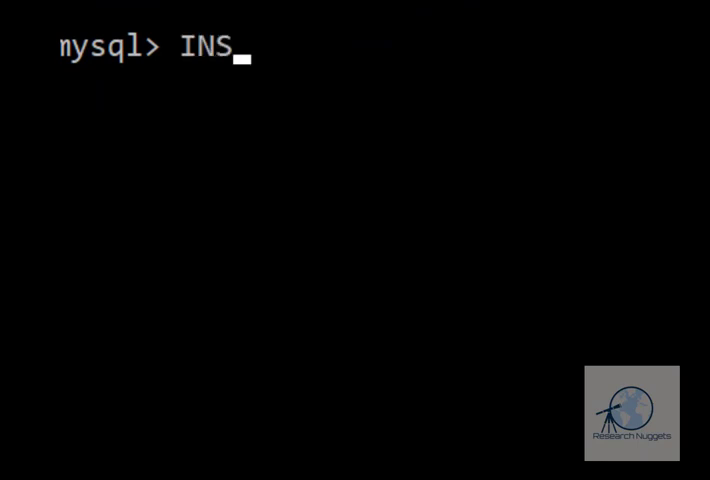
pyautogui.write('ERT I')
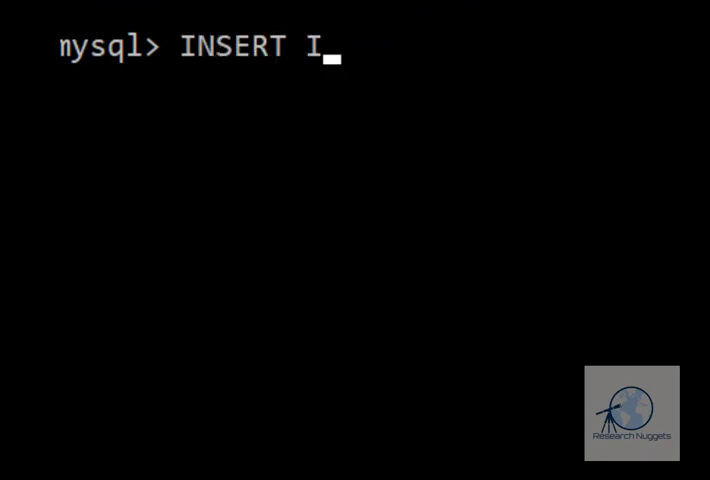
pyautogui.write('NTO OWNER')
pyautogui.write('(')
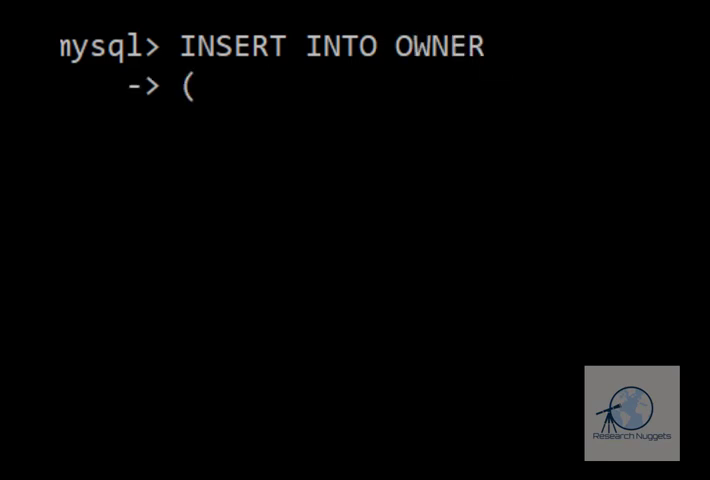
pyautogui.write('I')
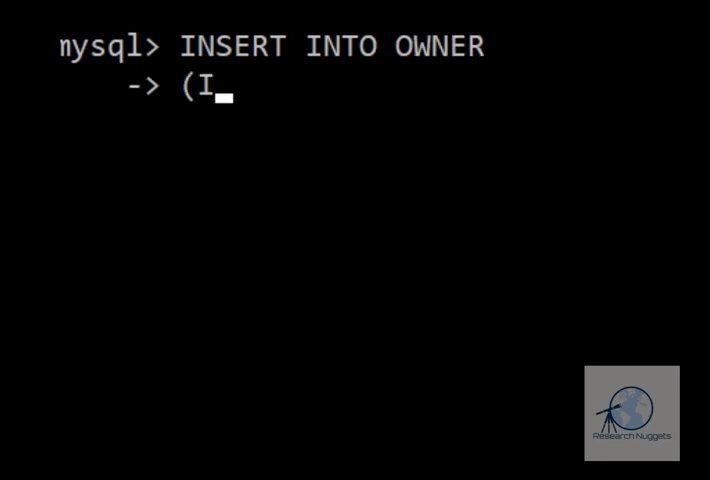
pyautogui.write('DNO,')
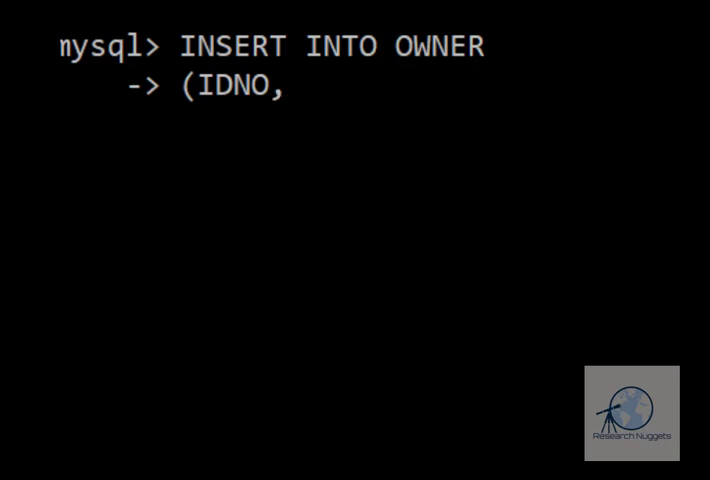
pyautogui.write('NAMES,D')
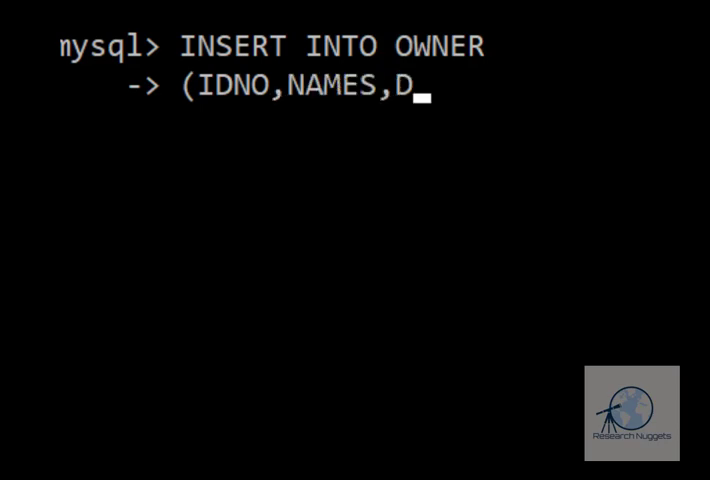
pyautogui.write('OB)')
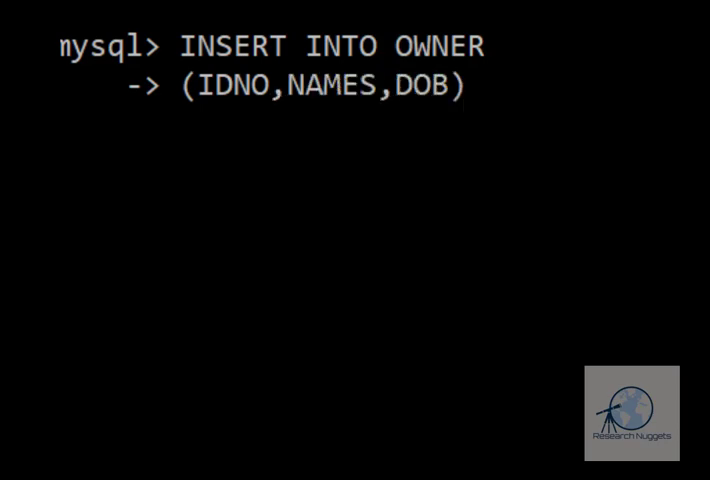
pyautogui.write('VALUES')
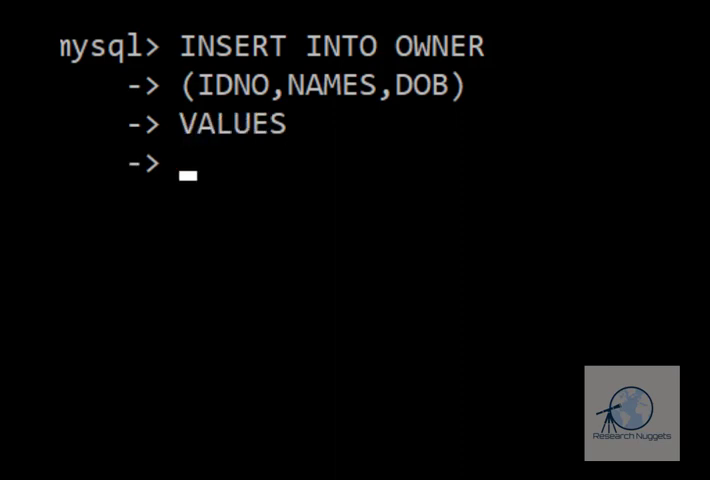
# Supply values (1021, 'JIM SMITH', '1980-01-11') and run the insert, adding one row.
pyautogui.write('(')
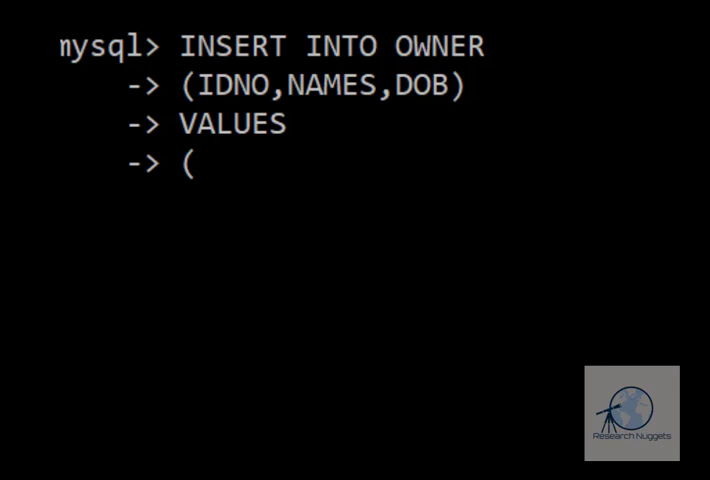
pyautogui.write('1021')
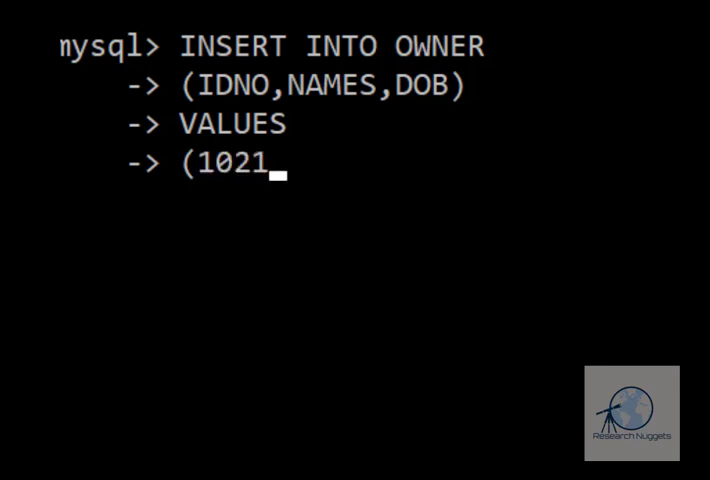
pyautogui.write(',')
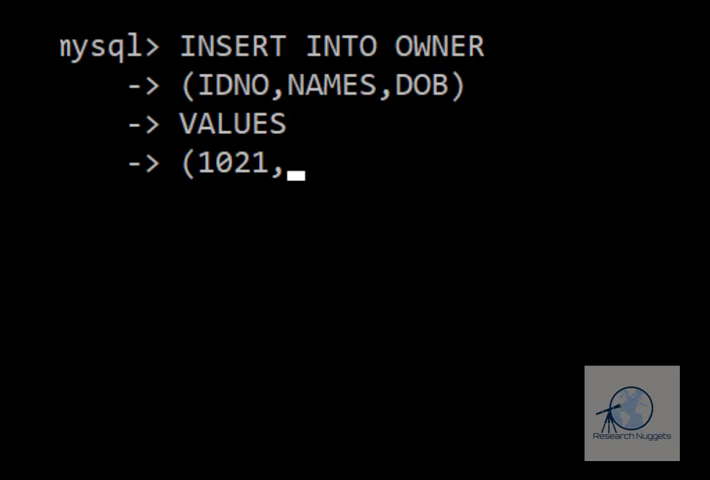
pyautogui.write("'")
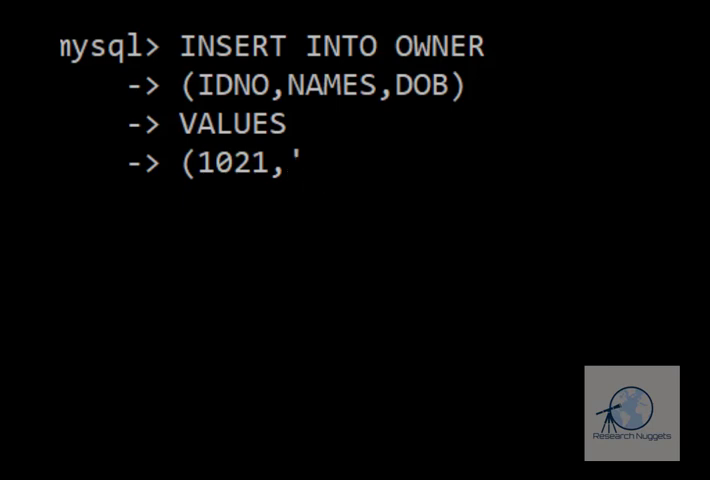
pyautogui.write('JIM SMITH')
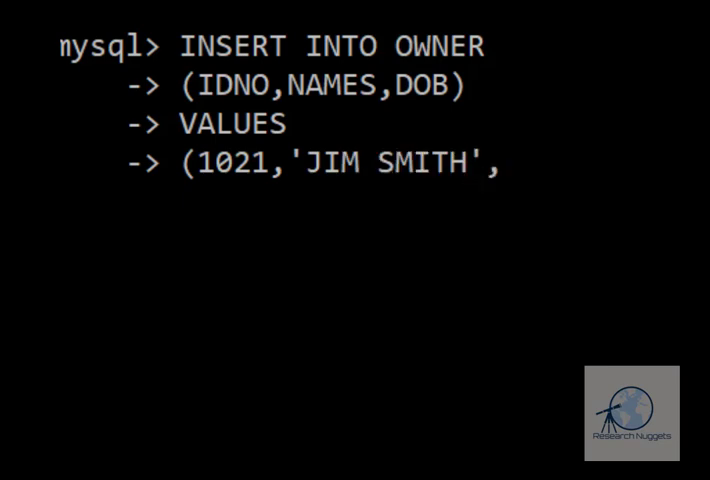
pyautogui.write(",'10")
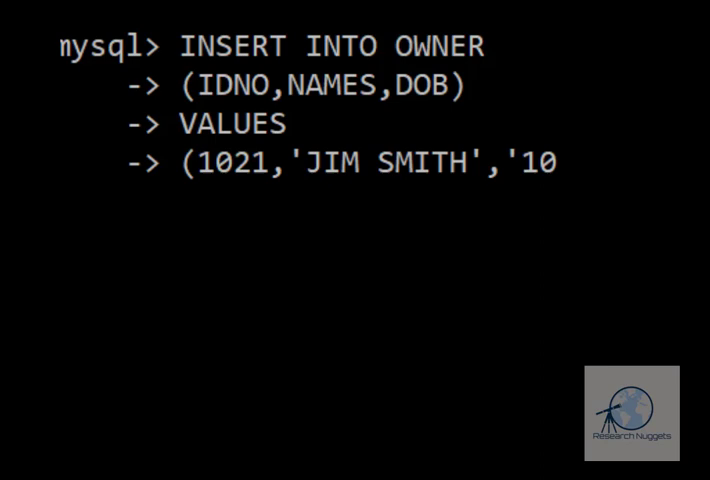
pyautogui.write("980-01-11');")
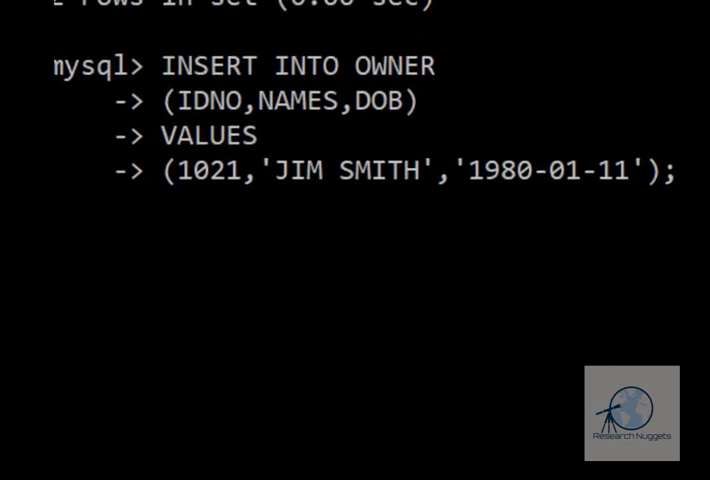
pyautogui.press('Return')
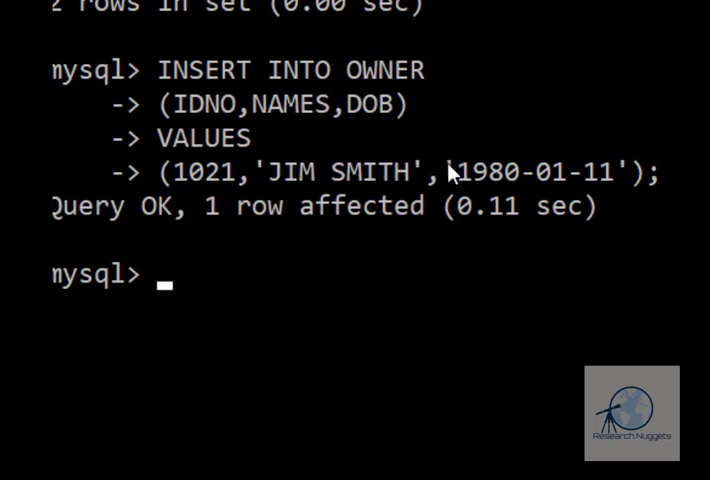
pyautogui.moveTo(340, 218)
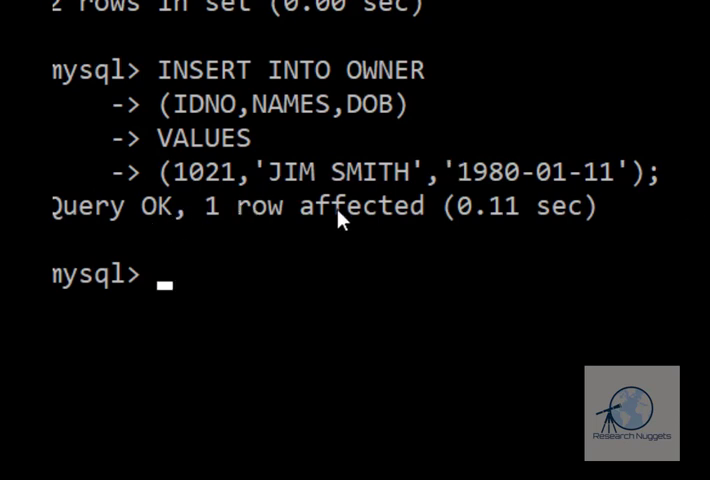
pyautogui.moveTo(378, 212)
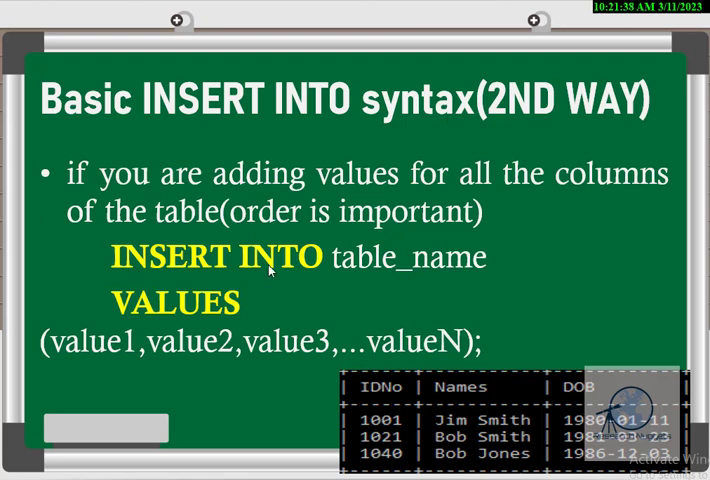
pyautogui.moveTo(504, 272)
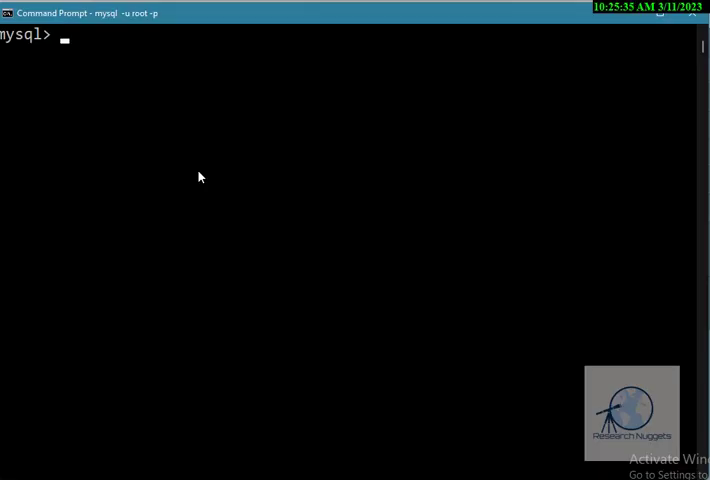
# Insert owner 1022, 'BOB SMITH', '1981-03-23' into OWNER using VALUES only, no column list.
pyautogui.write('INS')
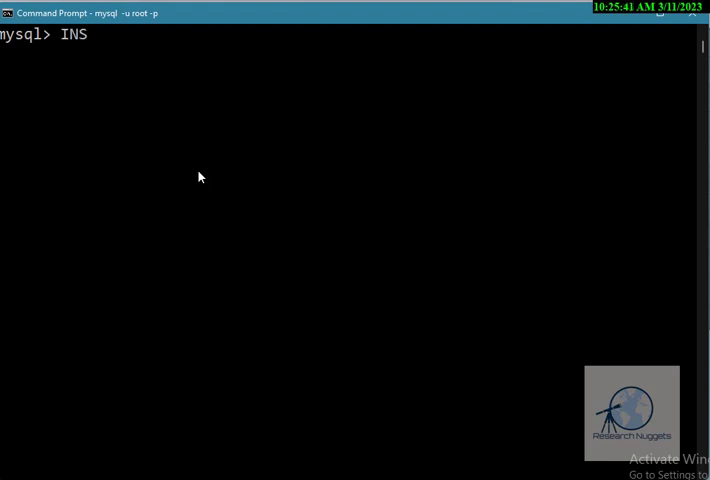
pyautogui.write('ERT INTO OWNER')
pyautogui.write('(')
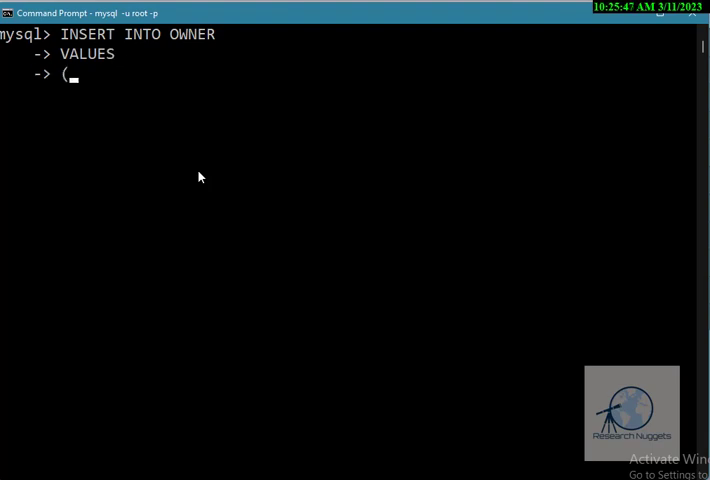
pyautogui.write('10')
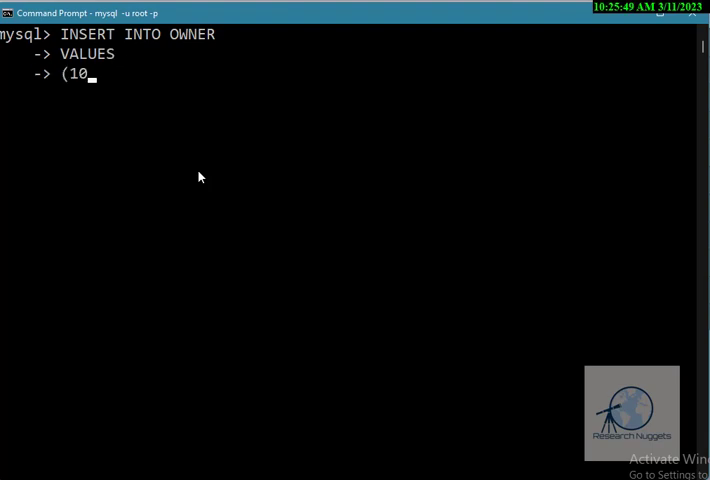
pyautogui.write("22, '")
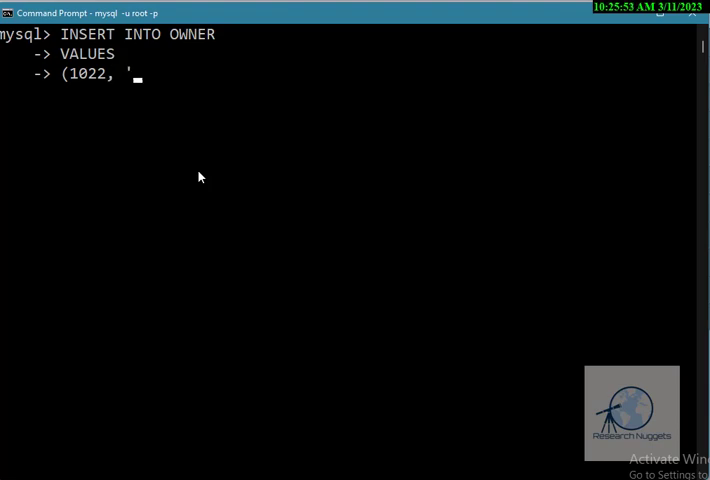
pyautogui.write('BOB S')
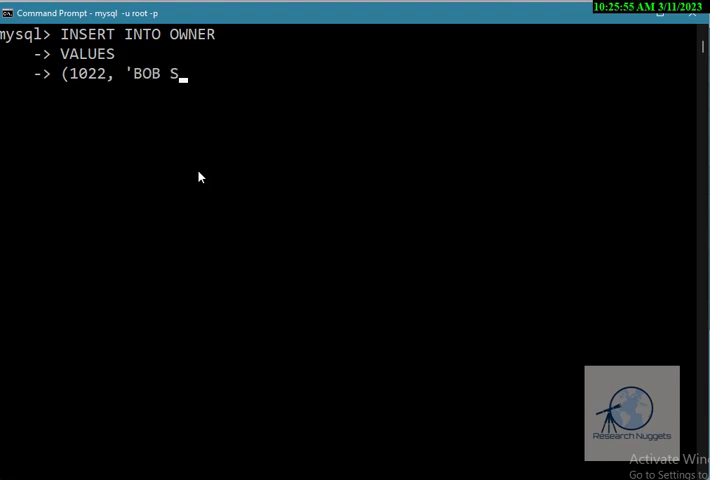
pyautogui.write("MITH'")
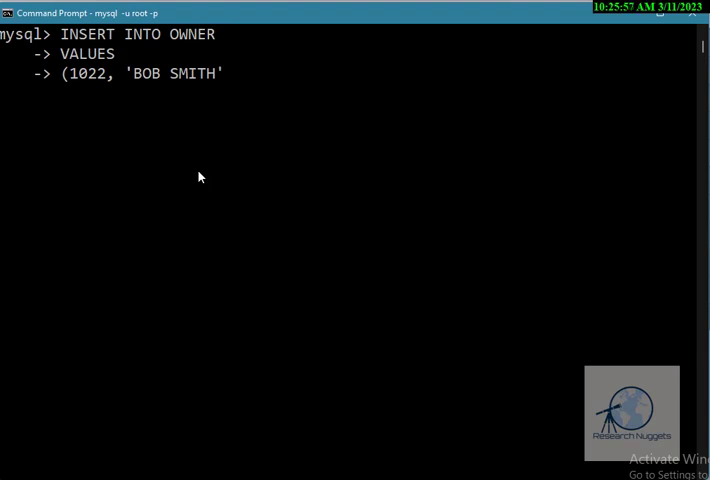
pyautogui.write(',')
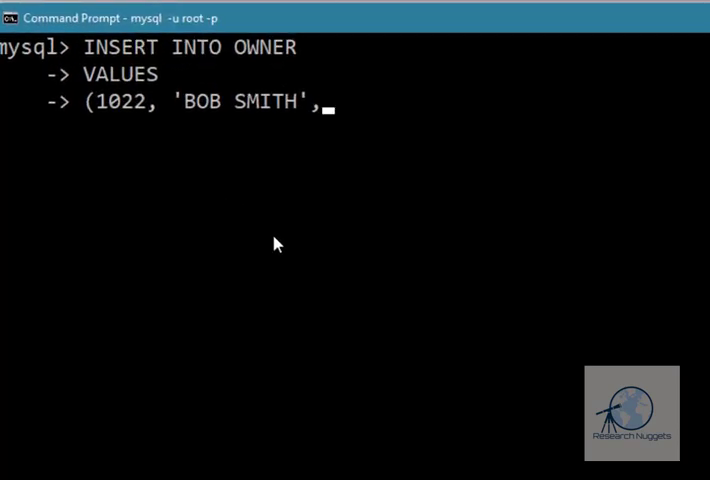
pyautogui.write("'")
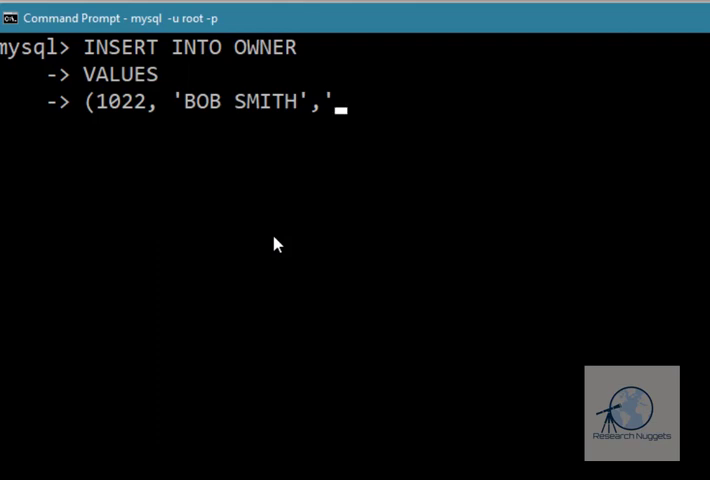
pyautogui.write('1981-')
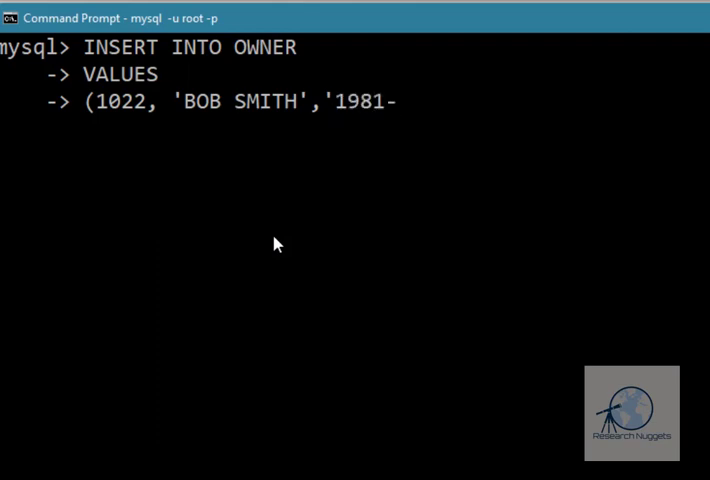
pyautogui.press('Return')
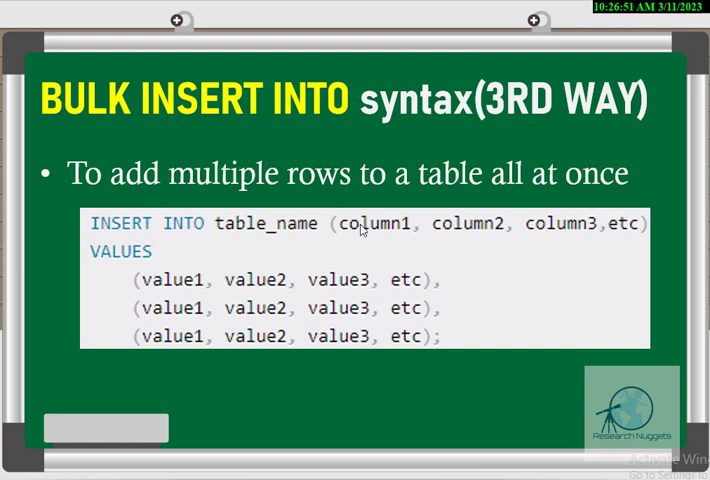
pyautogui.moveTo(446, 284)
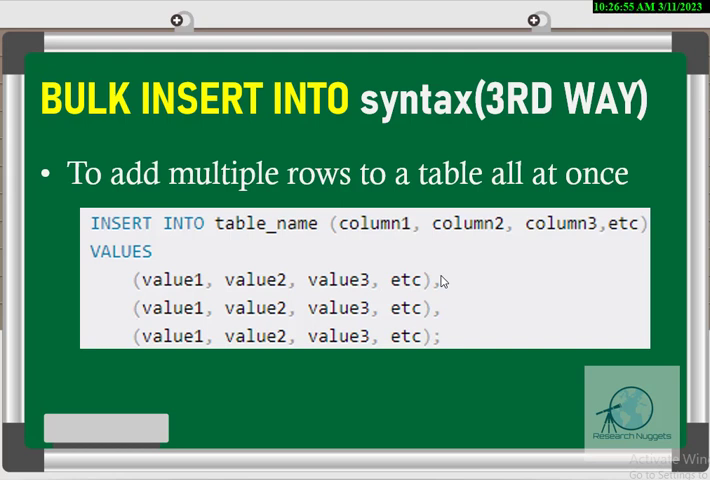
pyautogui.moveTo(132, 180)
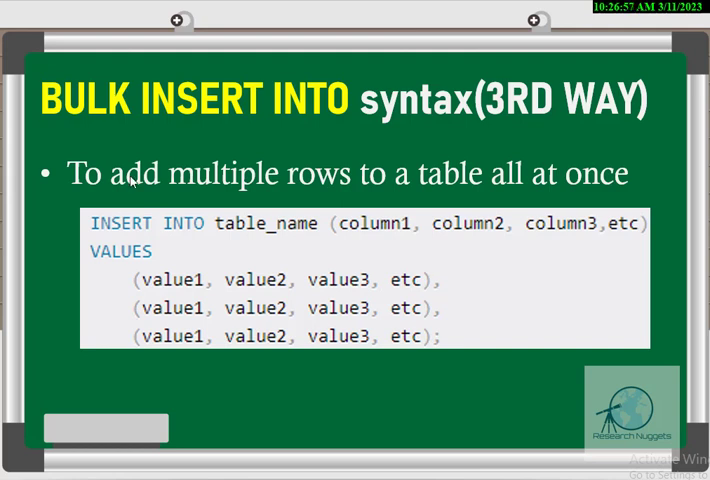
pyautogui.moveTo(392, 332)
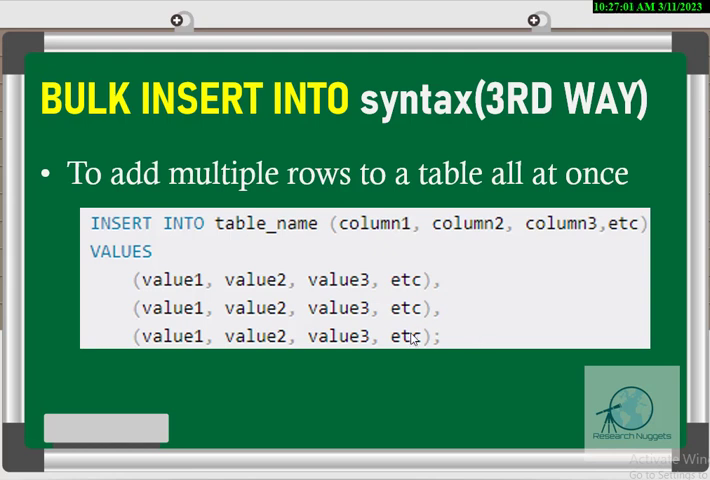
pyautogui.moveTo(444, 348)
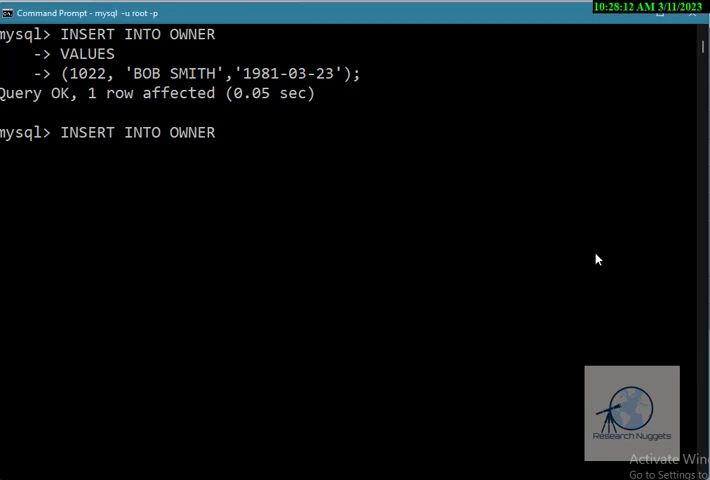
# Write the (IDNO,NAMES,DOB) column list for the bulk insert and open its first value group.
pyautogui.write('(IDNO,NAMES,DOB)')
pyautogui.write('VALUES')
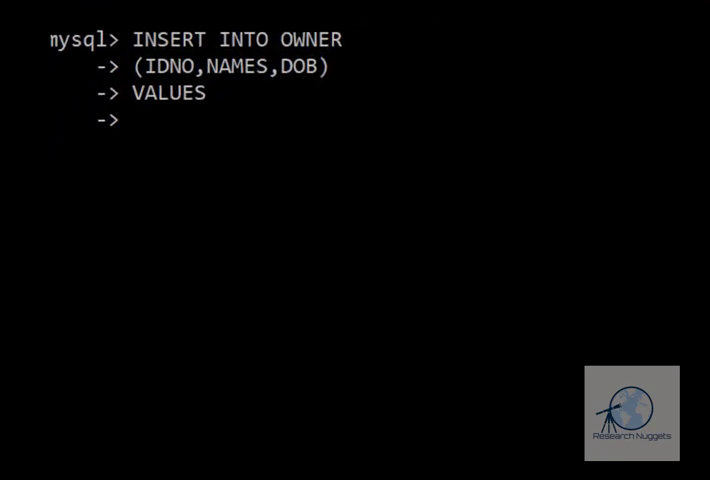
pyautogui.write('(')
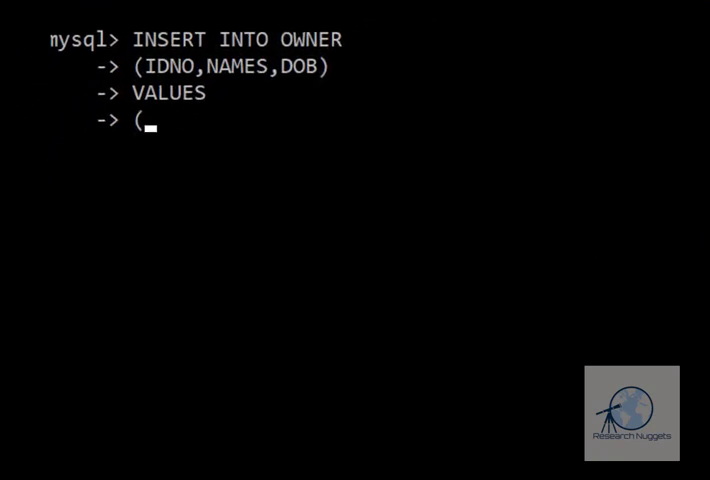